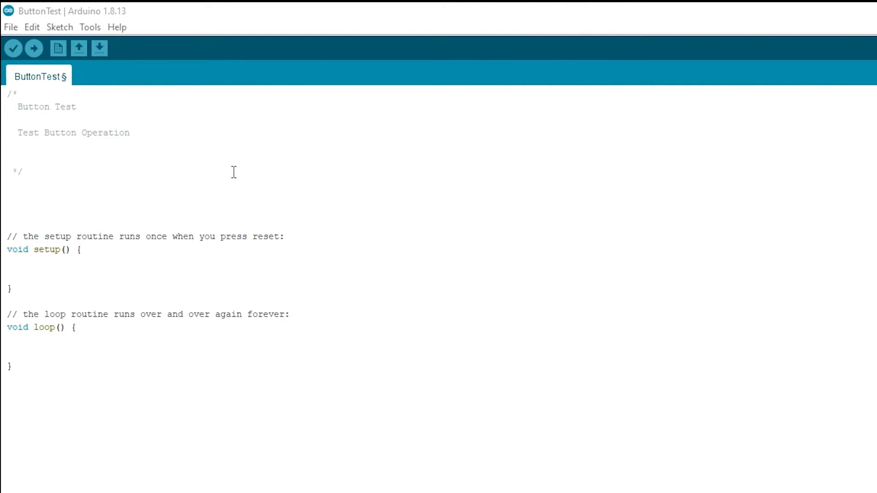
- Declare the pin variables int led = 9; and int button = 3; below the header comment
left_click(40, 197)
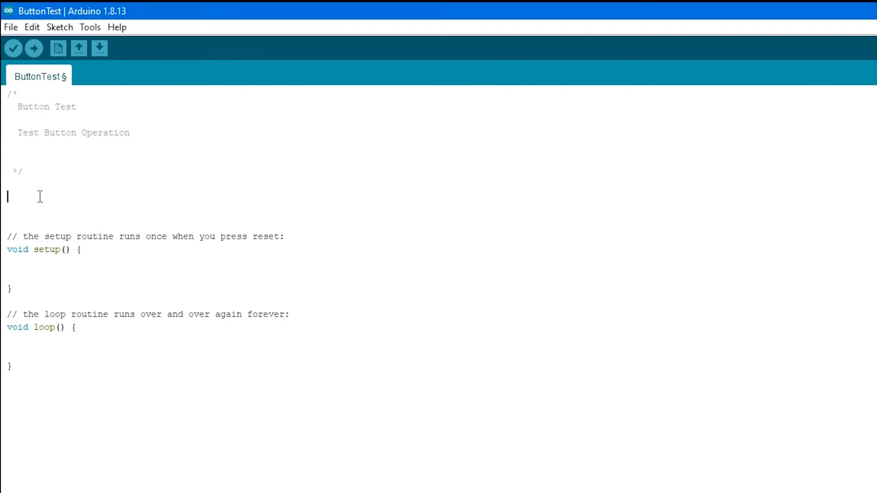
type("int led = 9;")
type("int button = 3;")
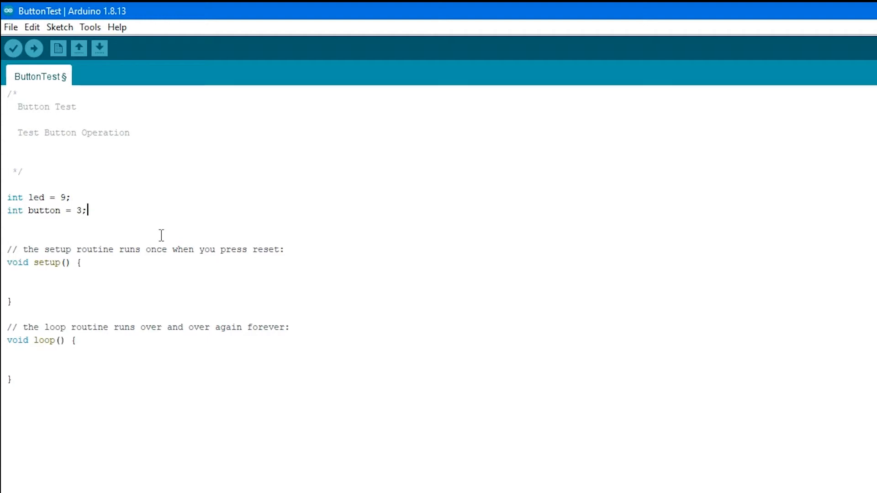
mouse_move(76, 195)
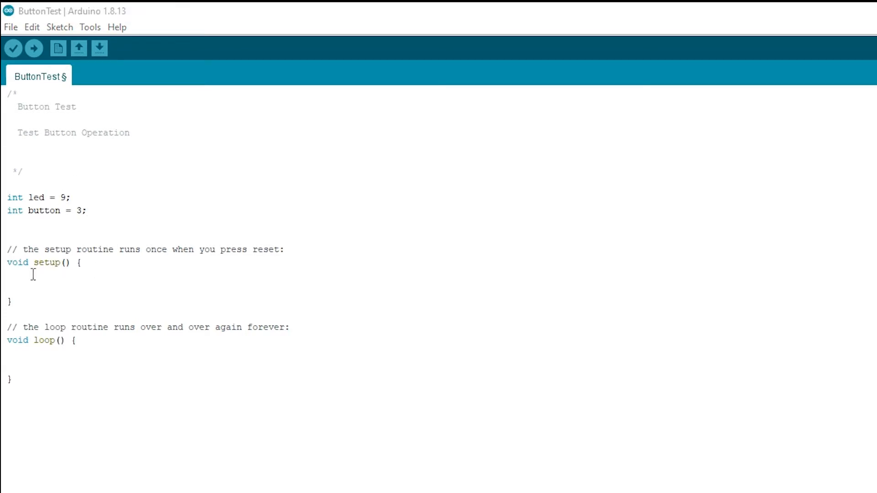
- Add pinMode(led, OUTPUT); and pinMode(button, INPUT); inside setup()
type("pinMode(led, OUTPUT);")
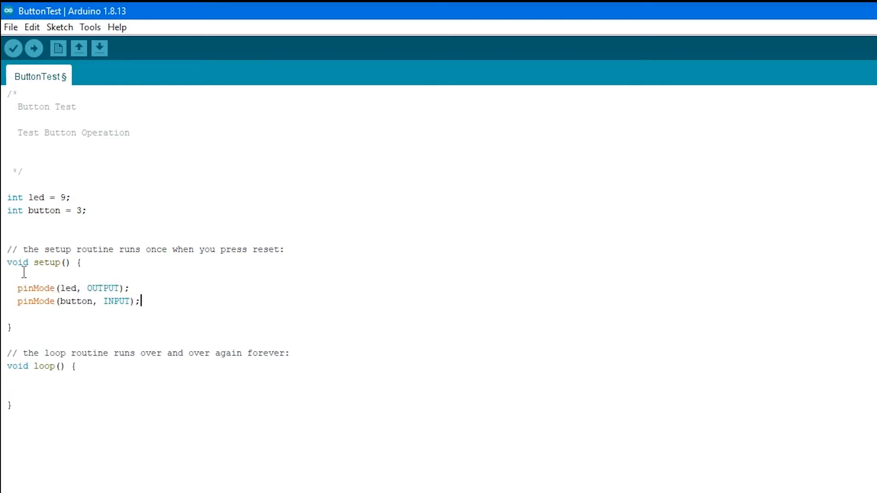
mouse_move(111, 288)
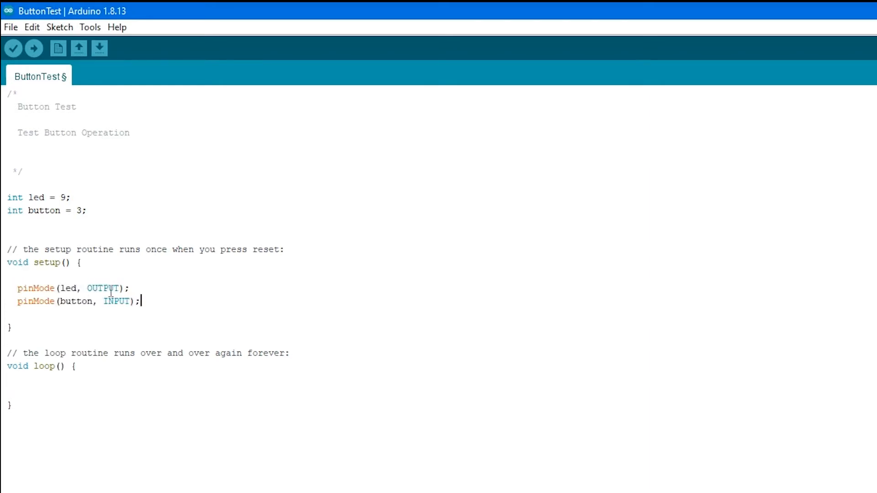
mouse_move(107, 316)
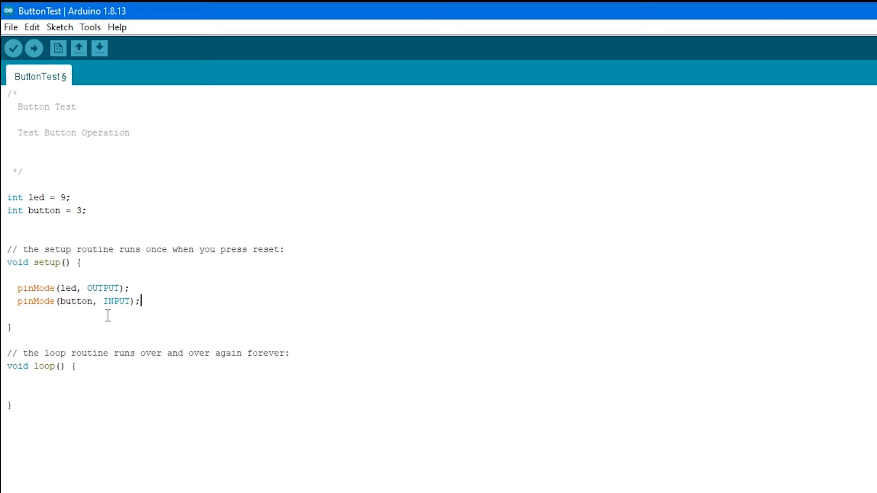
mouse_move(376, 408)
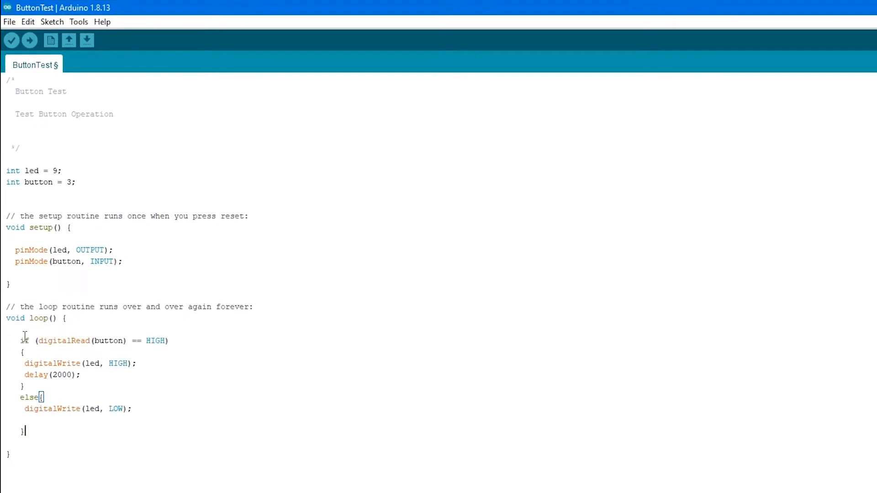
mouse_move(69, 355)
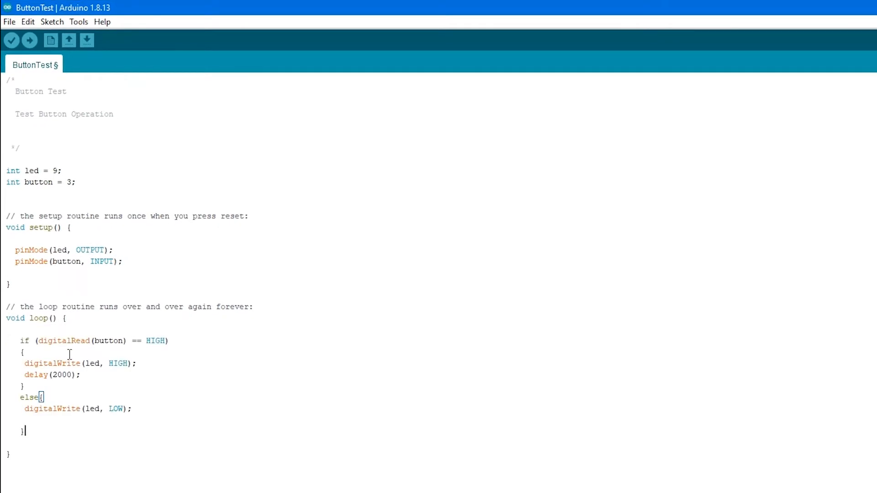
mouse_move(122, 353)
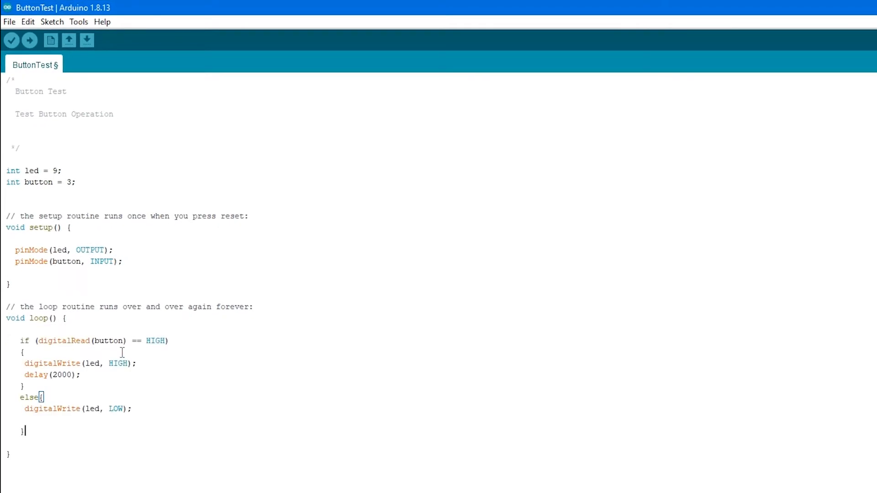
mouse_move(187, 351)
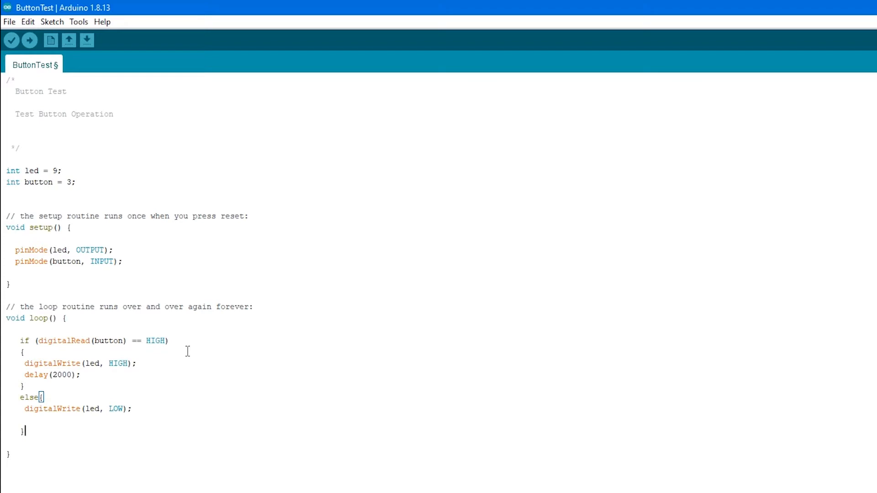
mouse_move(19, 370)
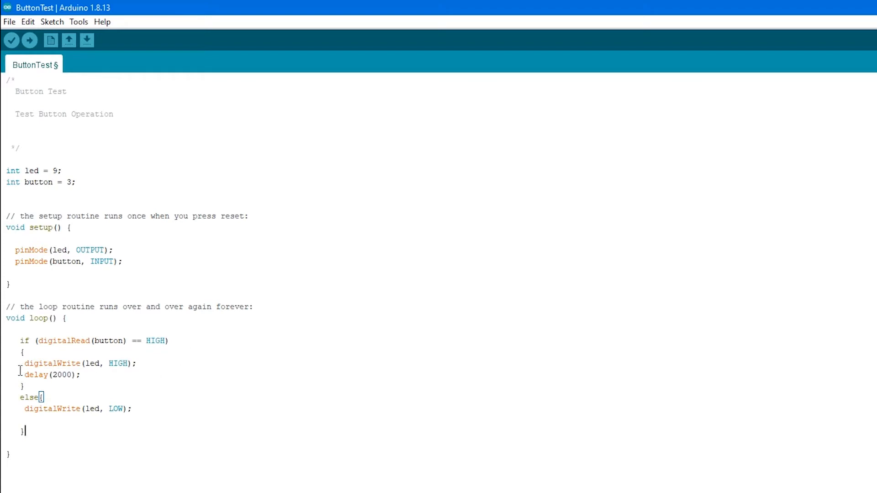
left_click_drag(20, 363, 79, 374)
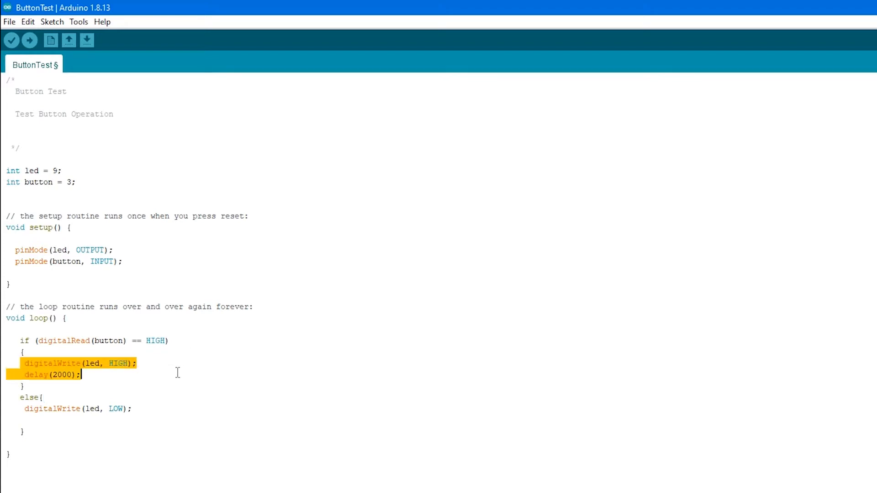
mouse_move(97, 374)
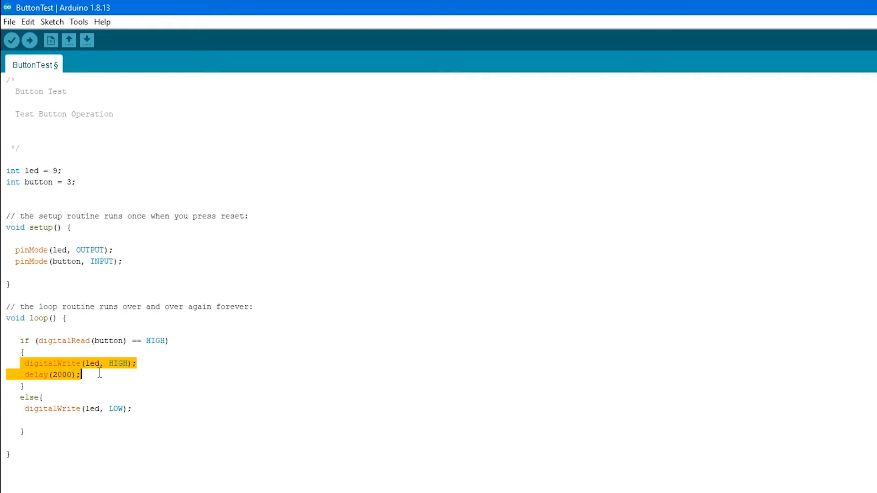
mouse_move(129, 365)
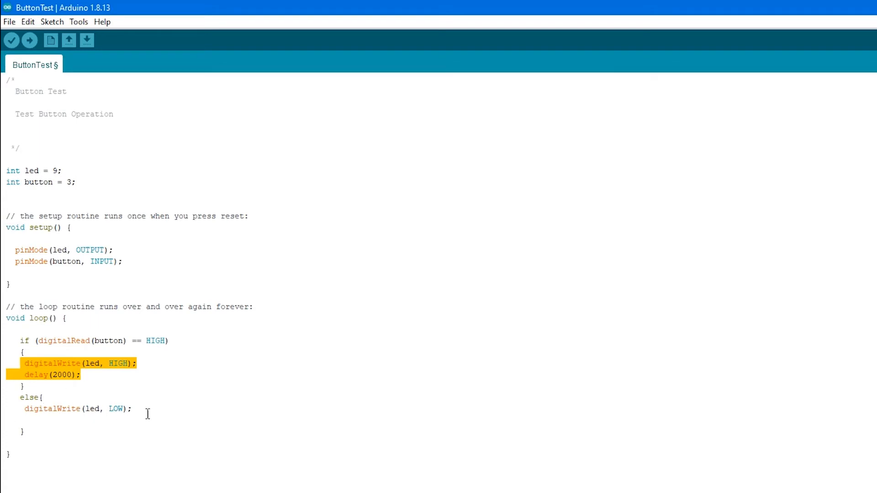
mouse_move(184, 416)
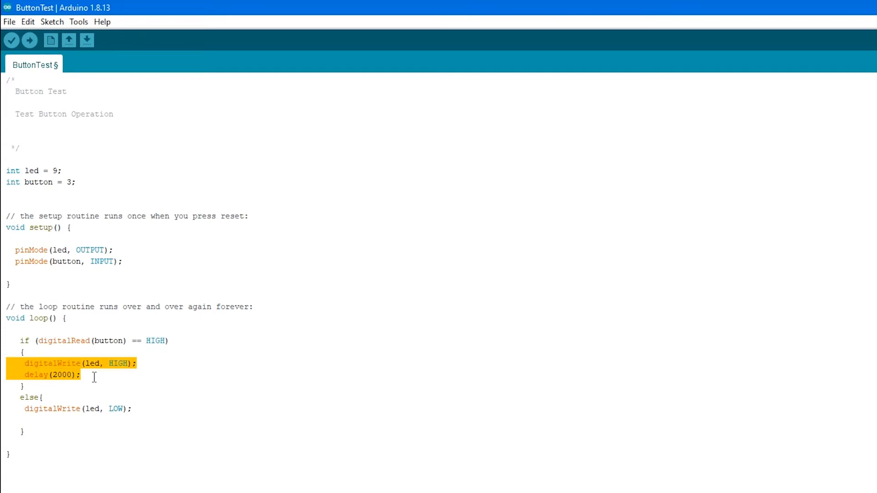
left_click(191, 437)
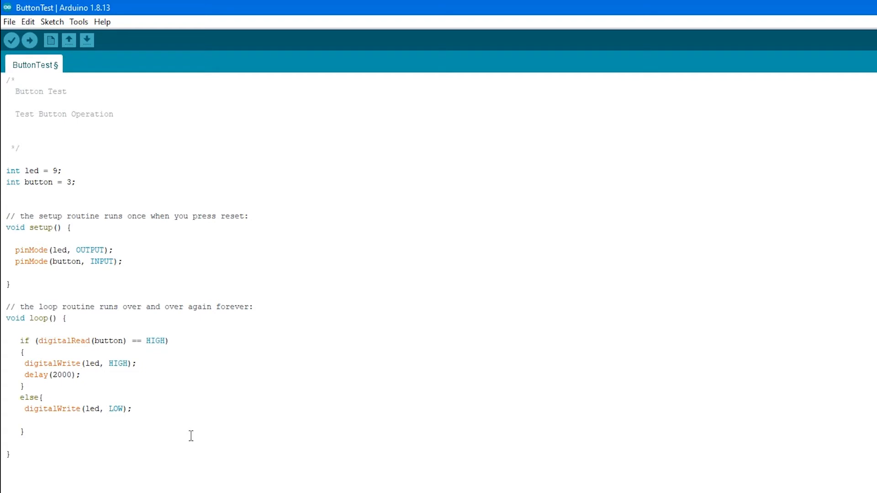
mouse_move(116, 429)
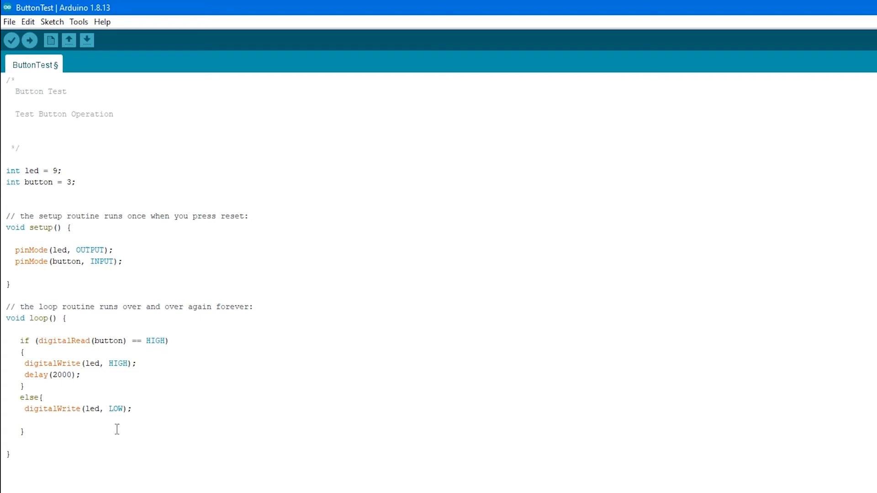
mouse_move(108, 378)
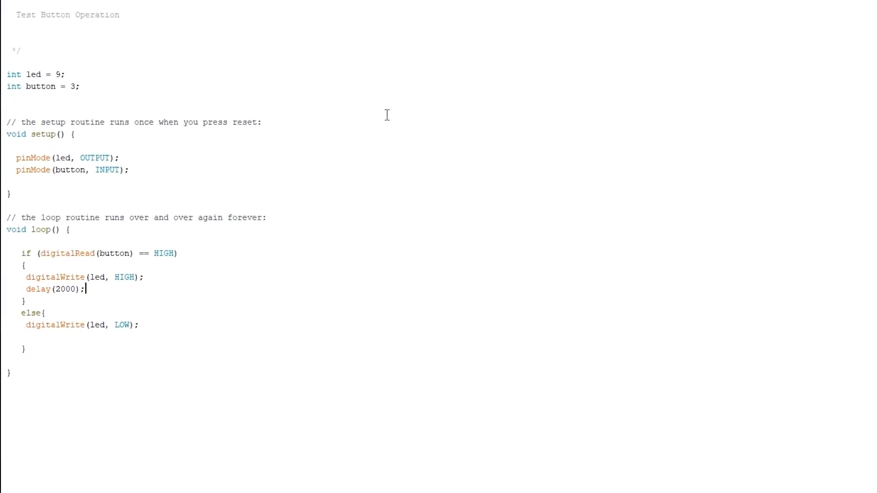
scroll("down", 3)
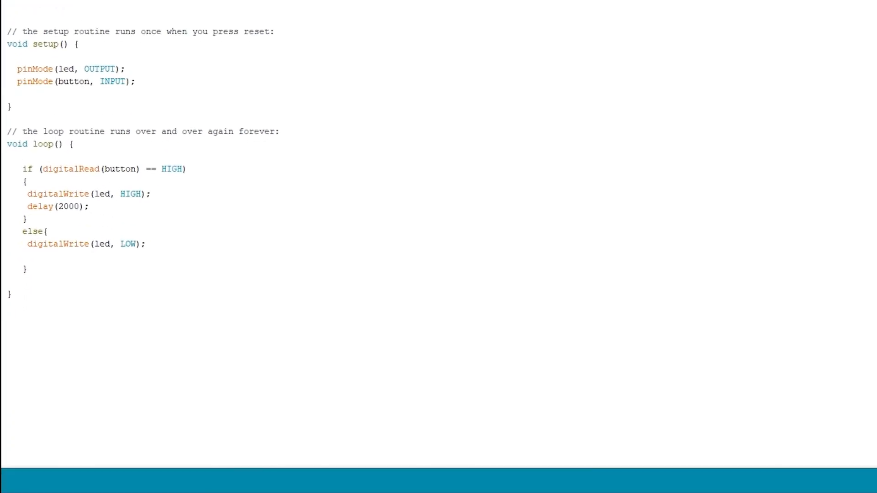